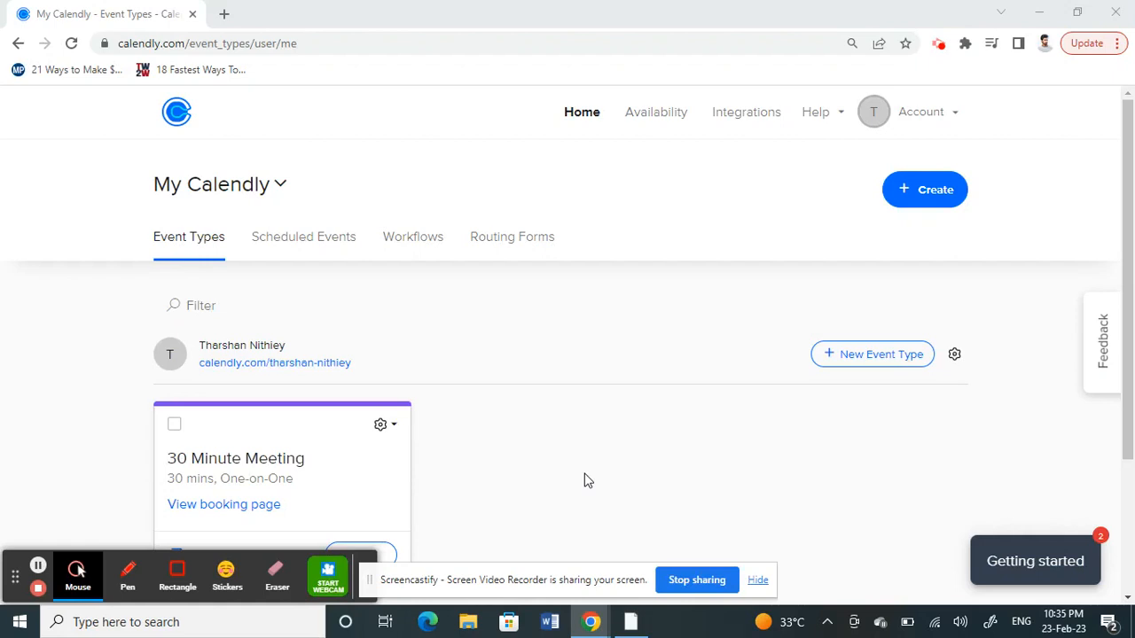
mouse_move(600, 447)
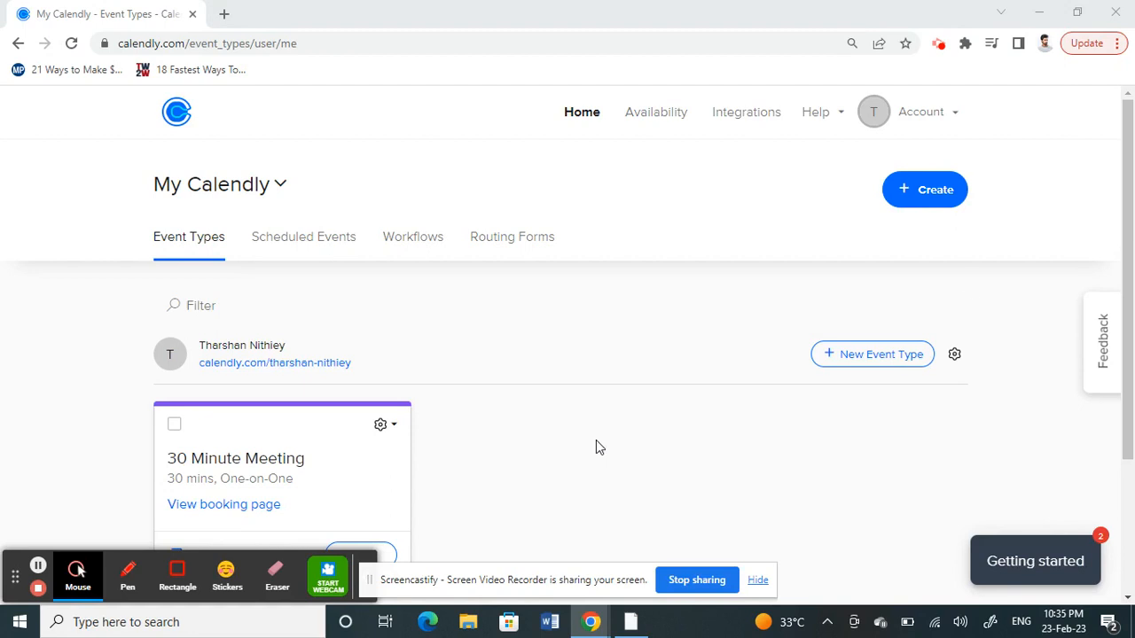
mouse_move(106, 209)
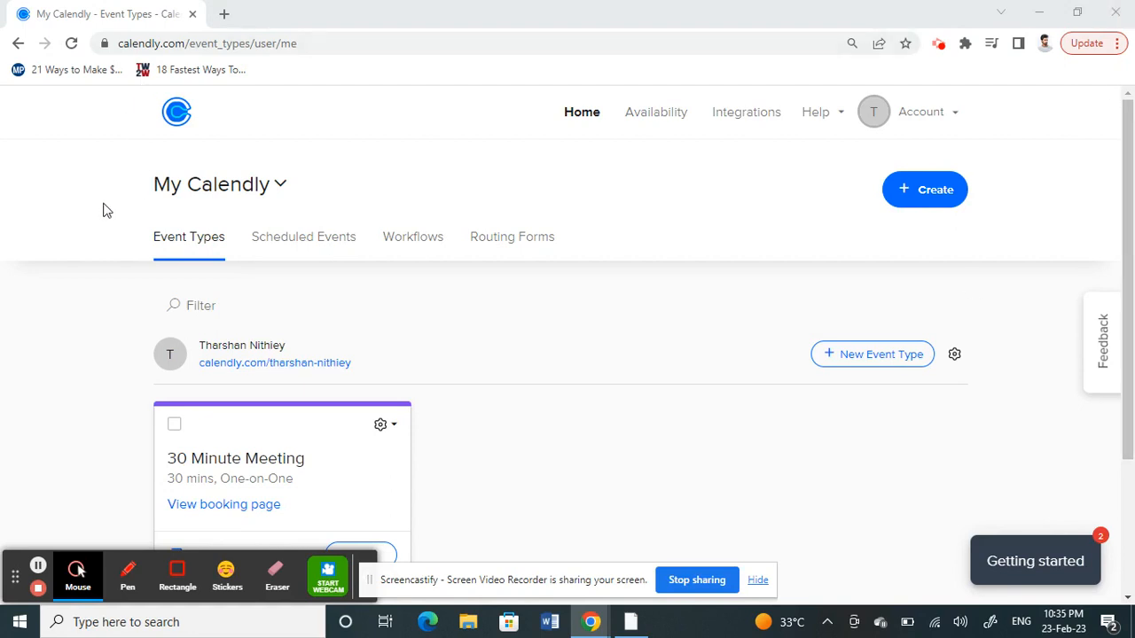
mouse_move(595, 161)
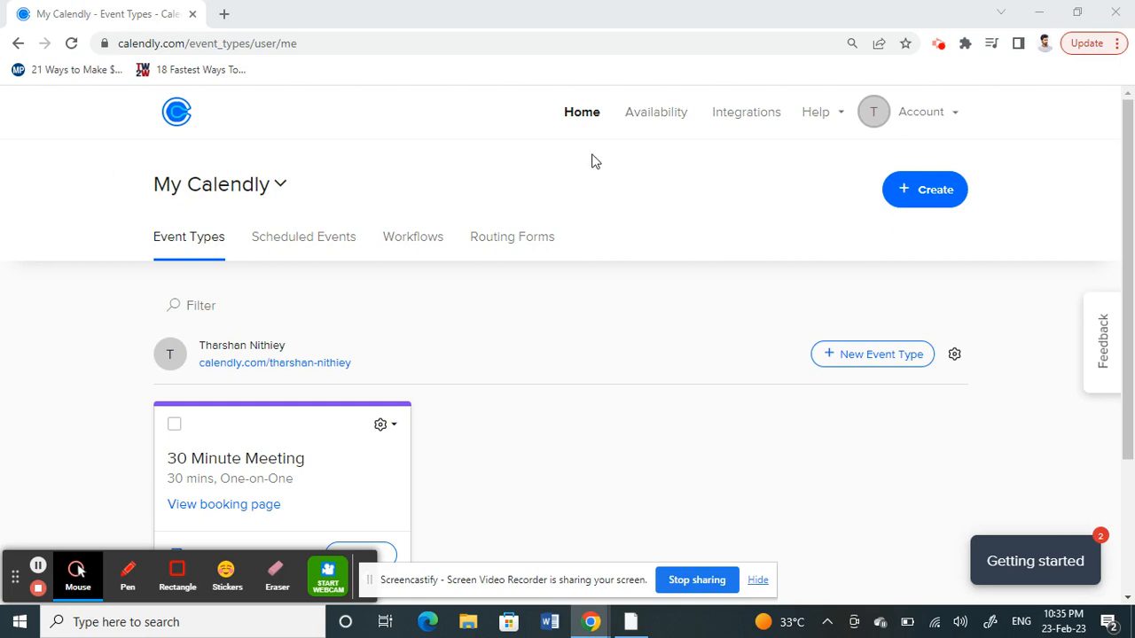
mouse_move(948, 115)
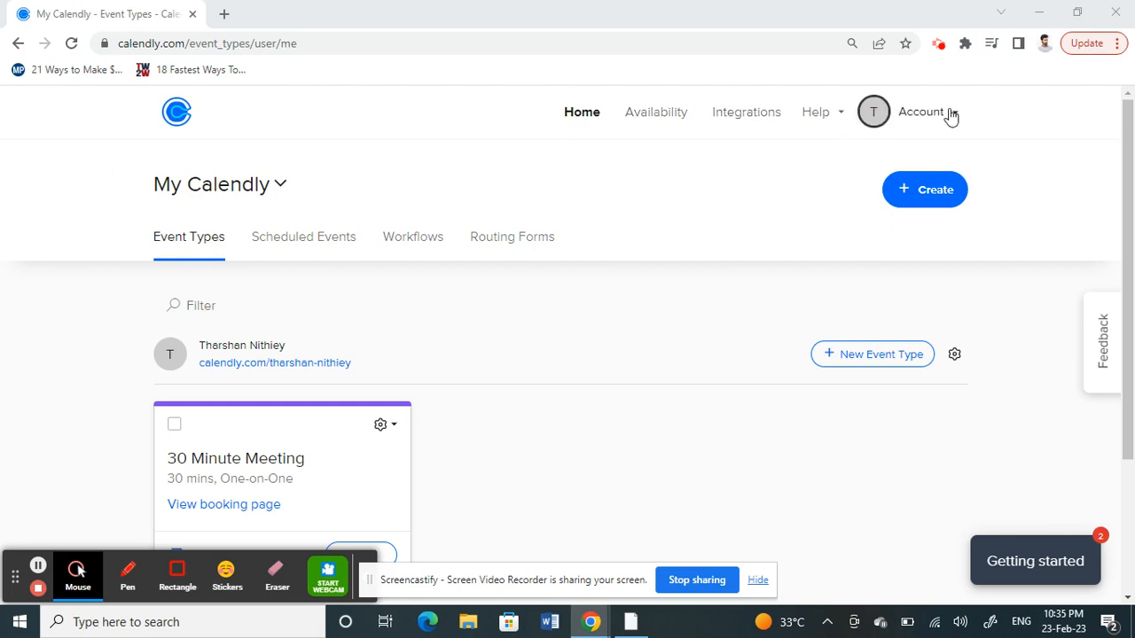
Go to Billing from the Account menu and bring the Professional, Teams and Enterprise plans into view
click(920, 112)
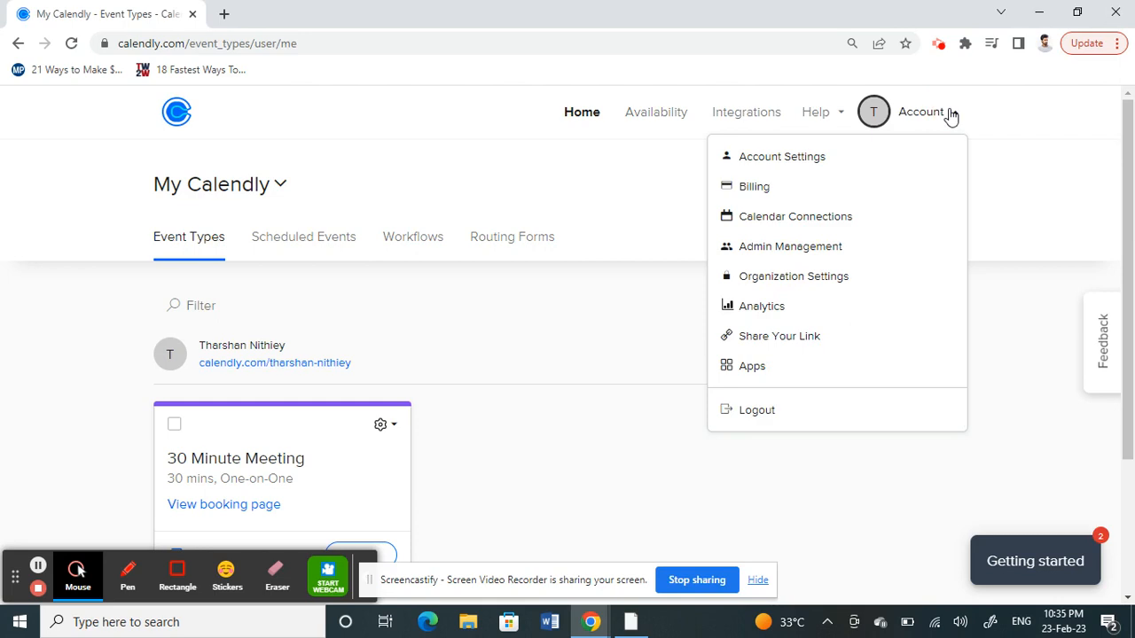
mouse_move(754, 186)
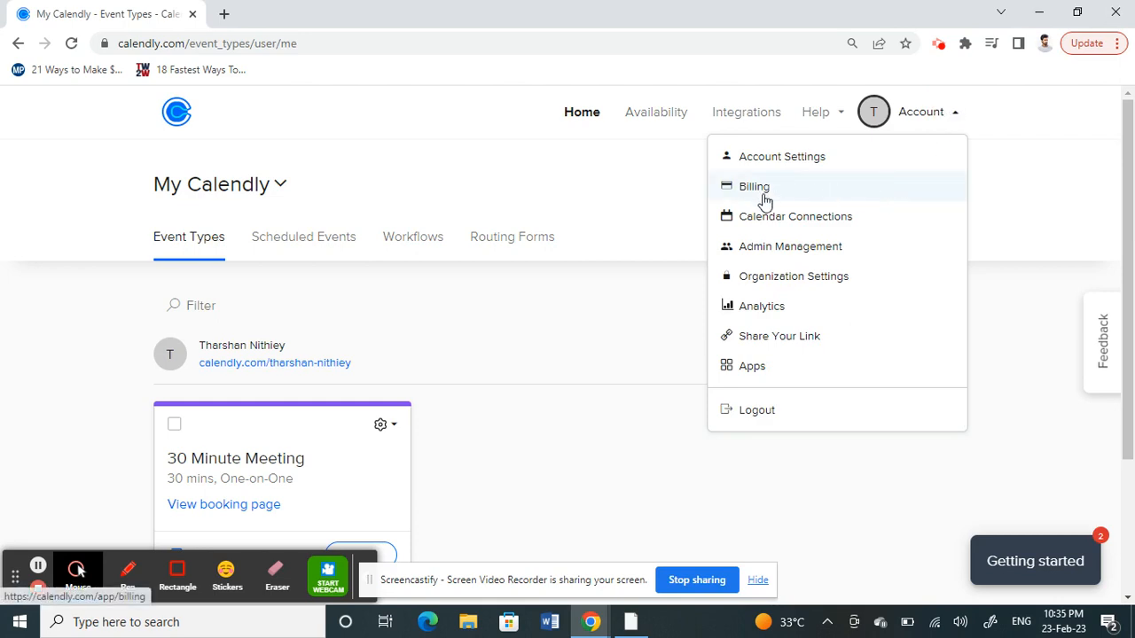
click(754, 186)
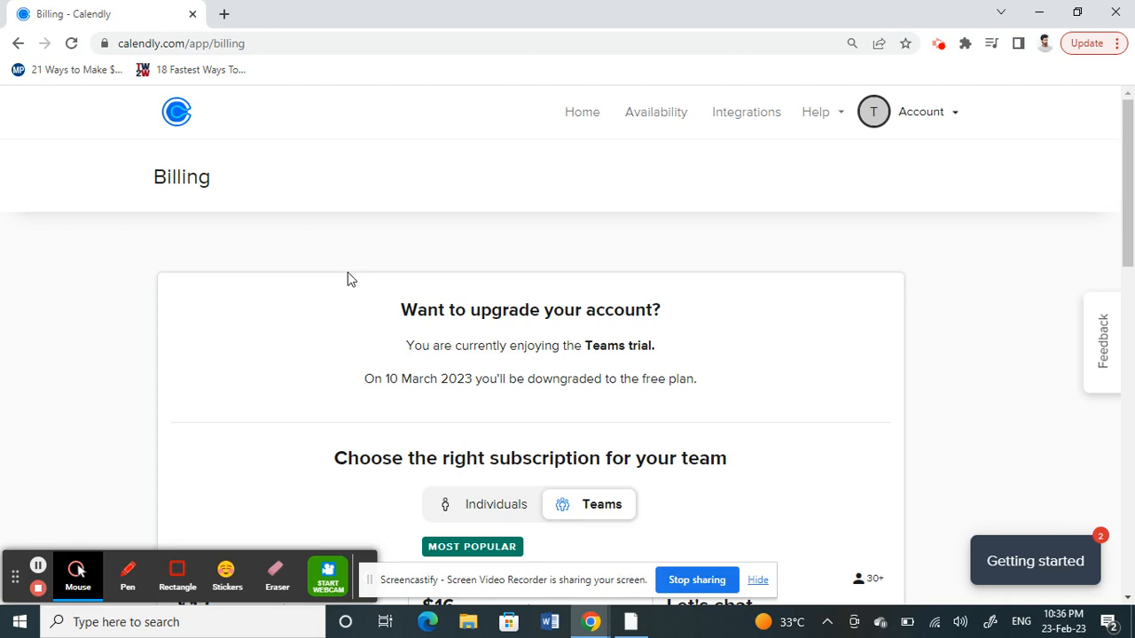
scroll(down, 3)
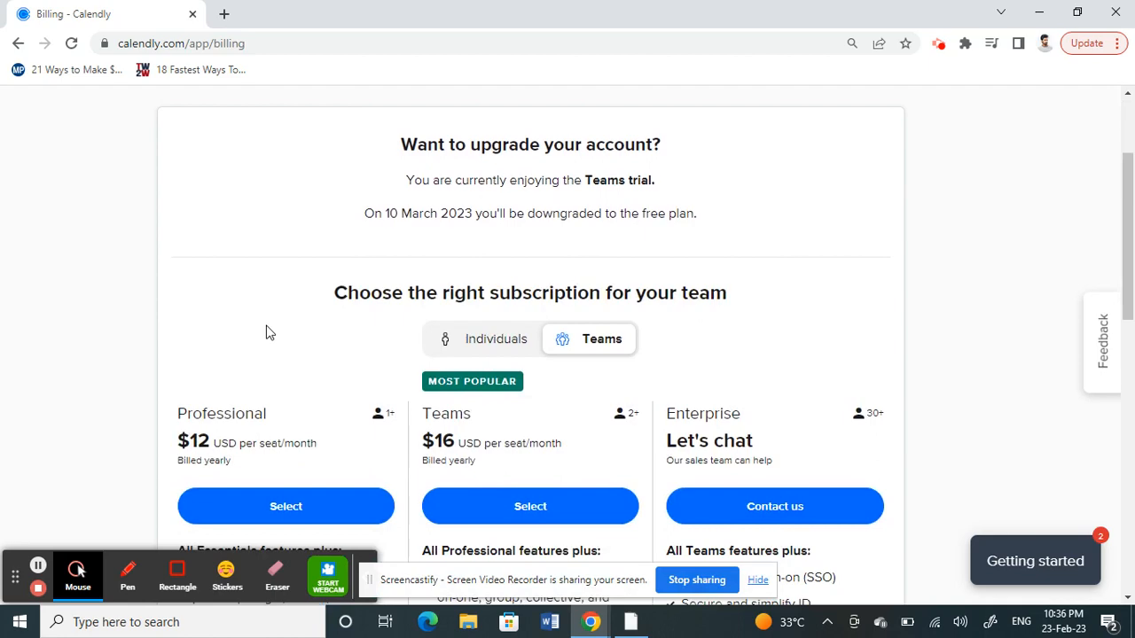
scroll(down, 3)
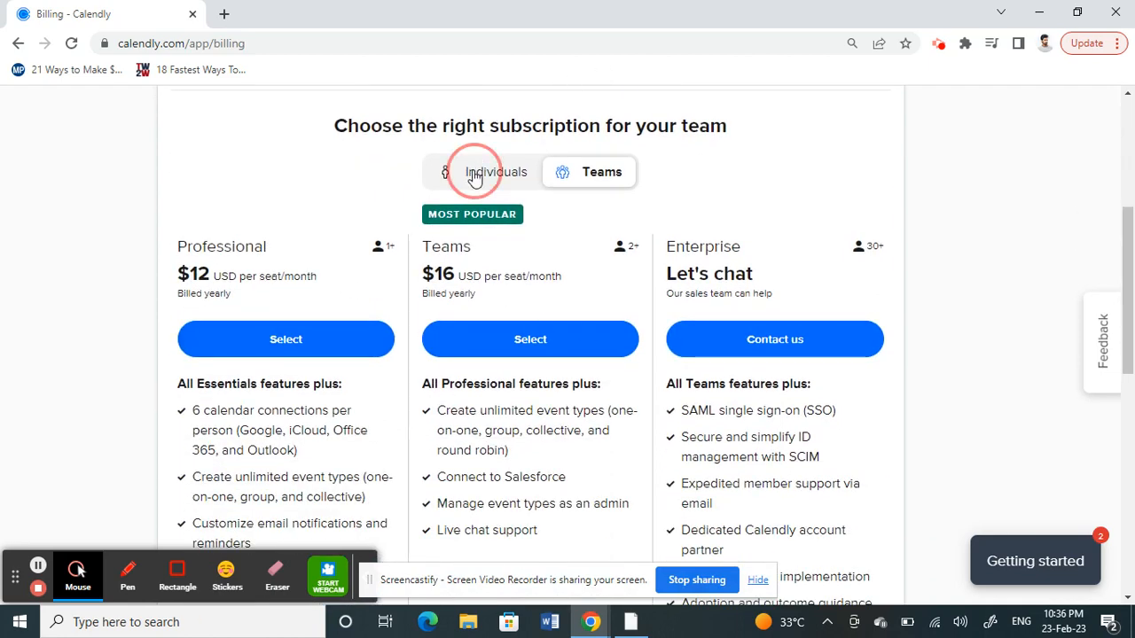
Switch the plan cards to Individuals, showing Essentials at $8 and Professional at $12
click(482, 170)
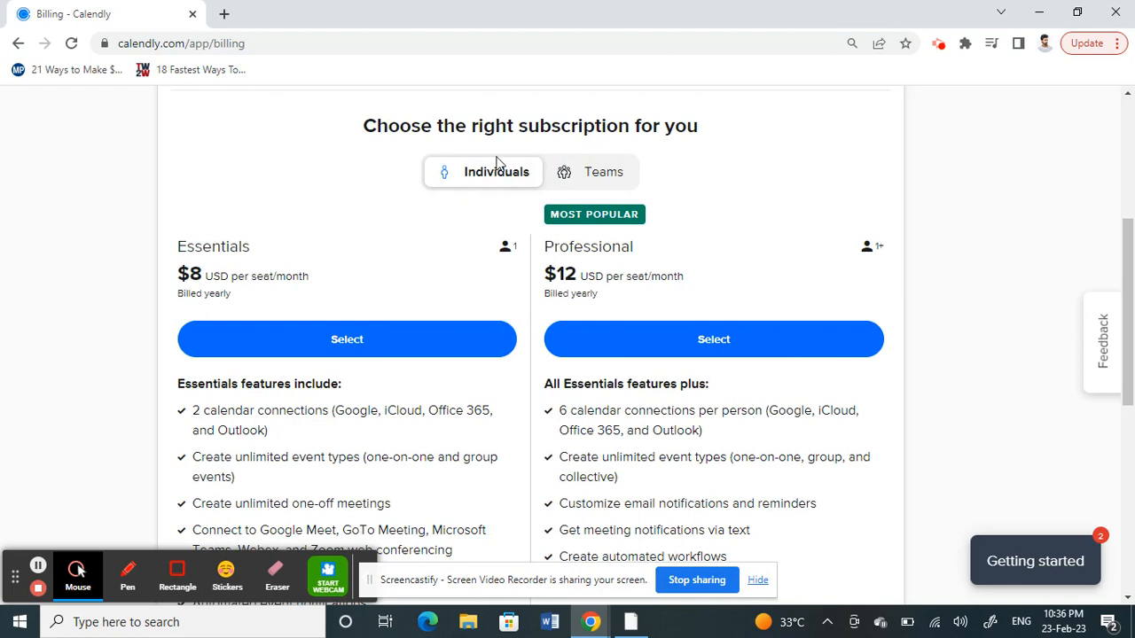
mouse_move(39, 344)
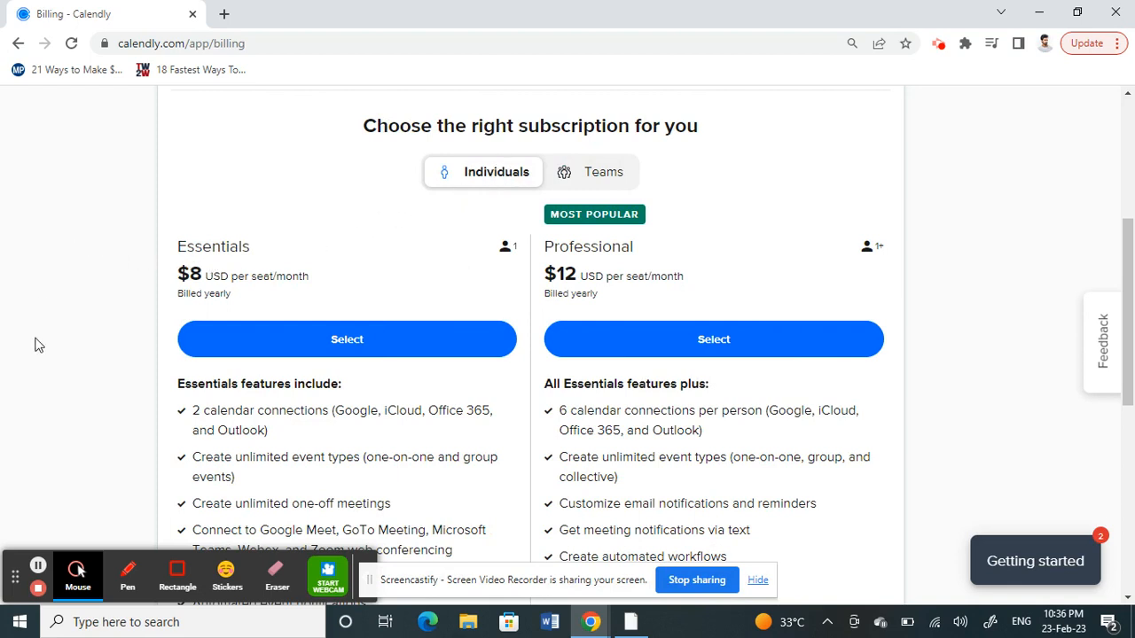
mouse_move(142, 276)
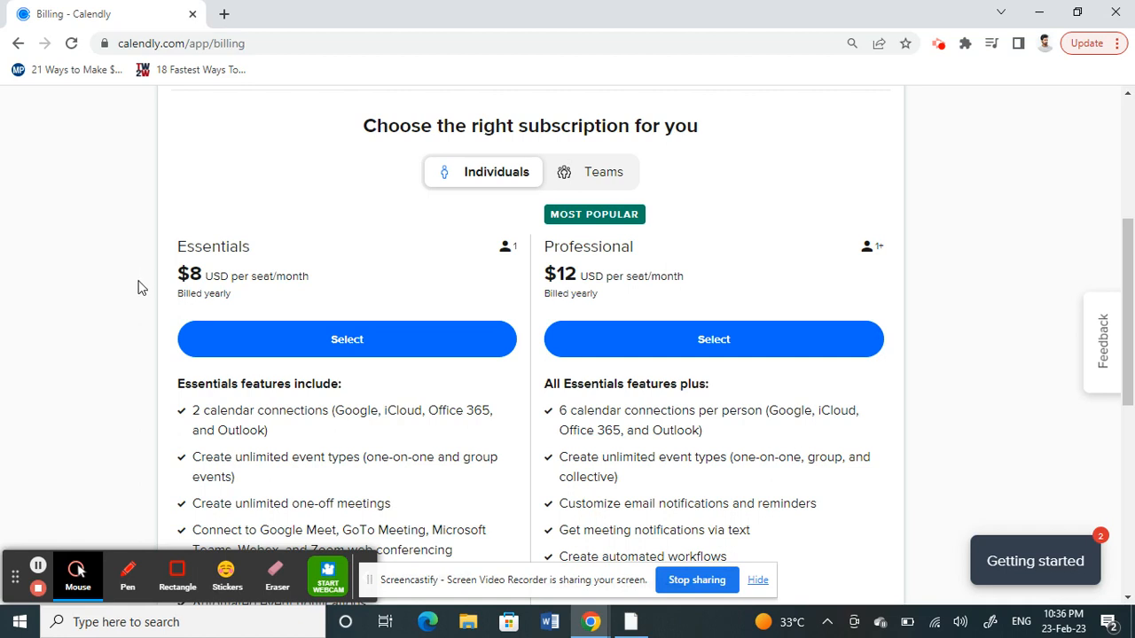
mouse_move(277, 299)
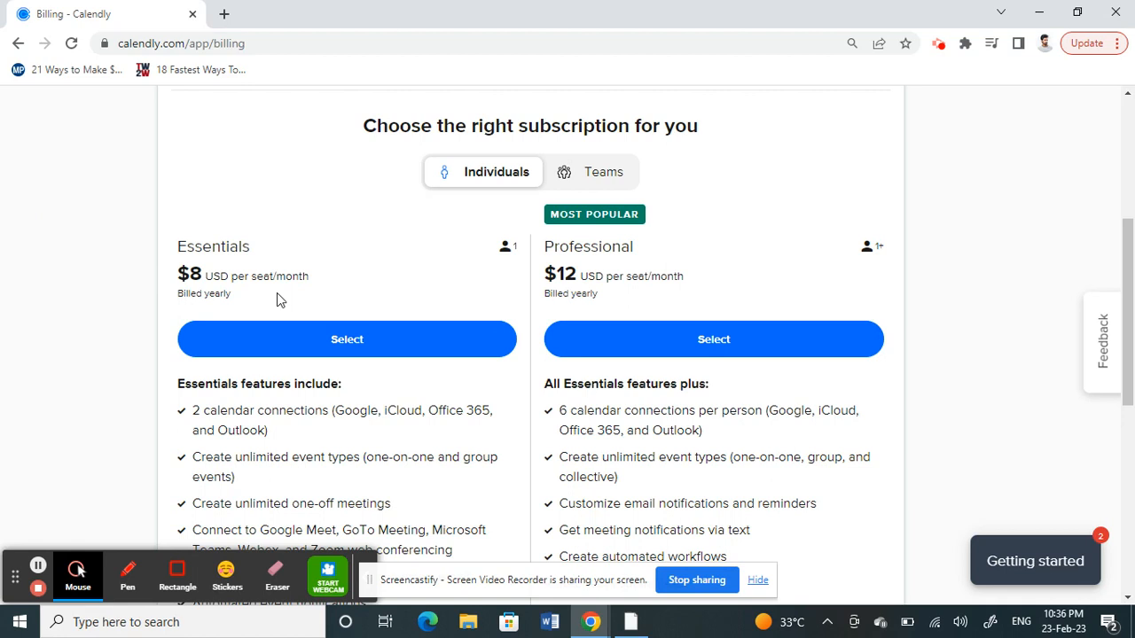
mouse_move(89, 283)
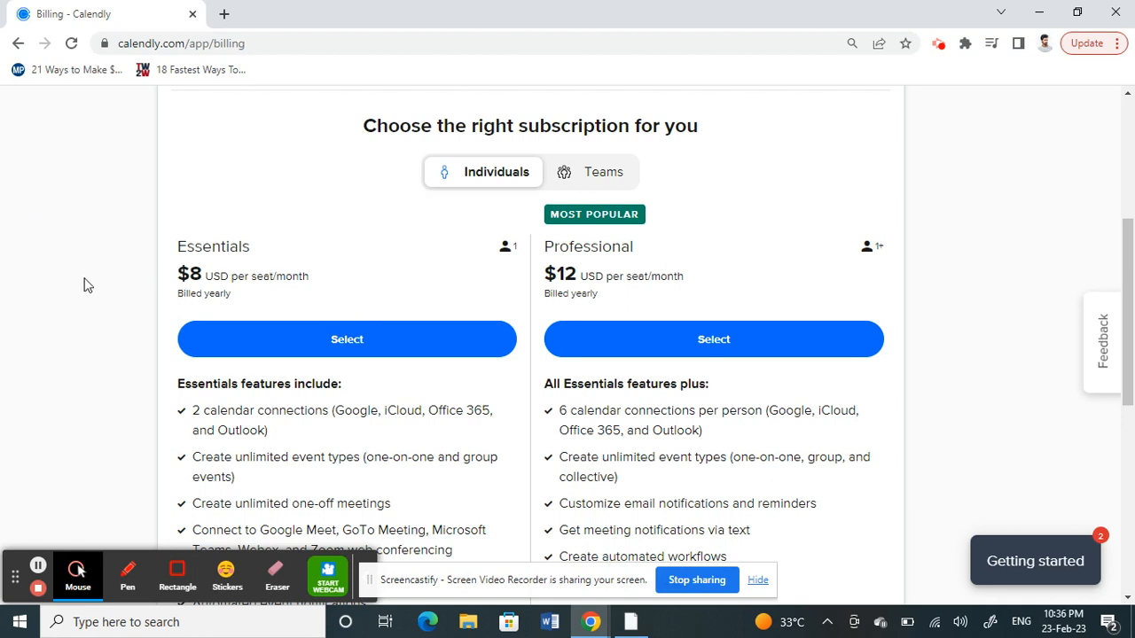
mouse_move(348, 341)
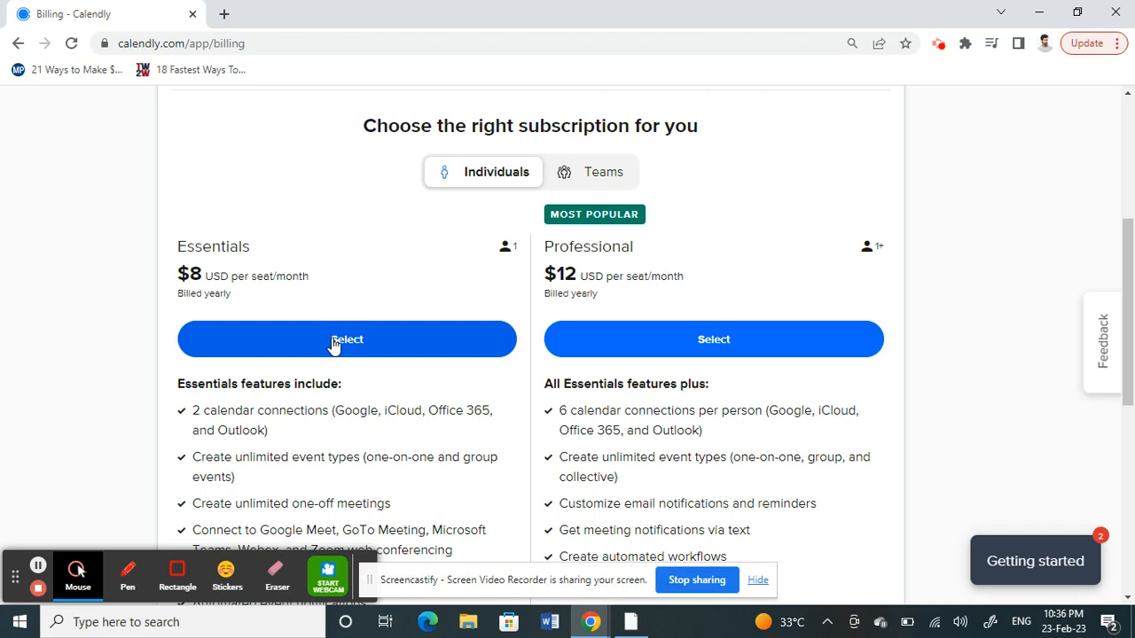
mouse_move(308, 353)
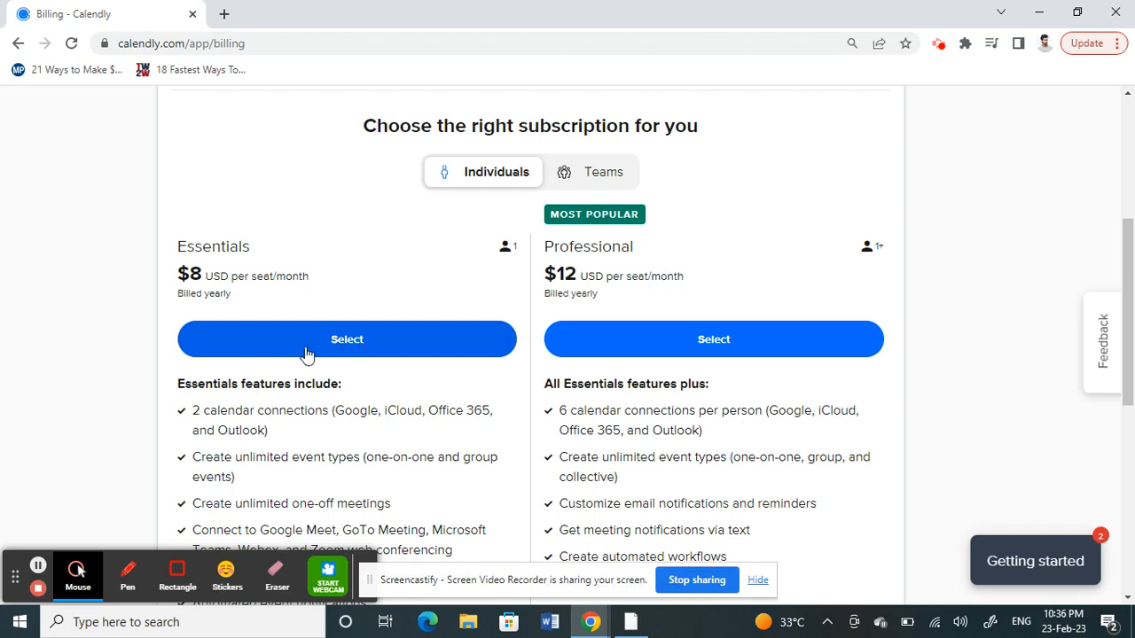